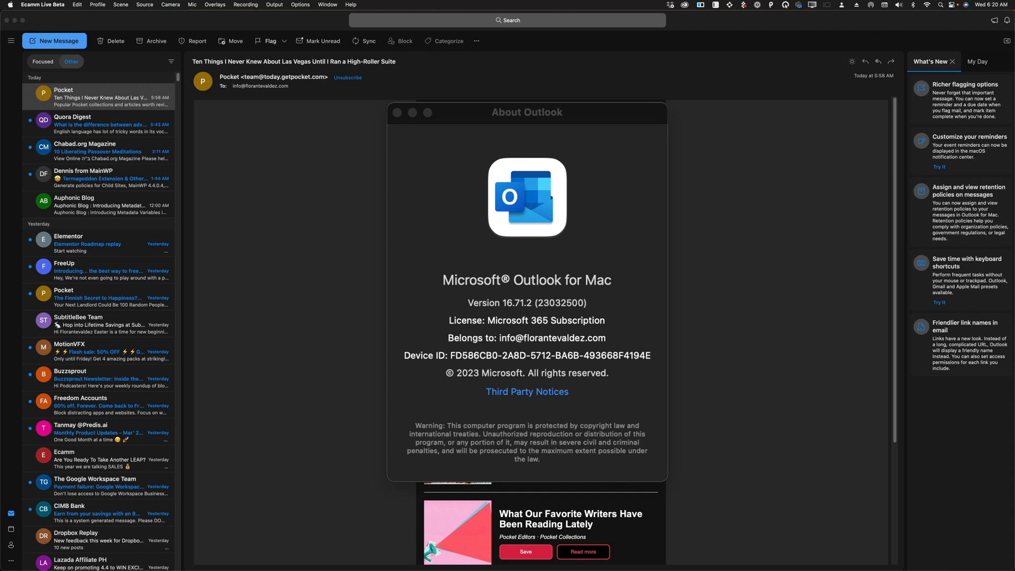
Step: Dismiss the About Outlook window showing version 16.71.2
left_click(396, 112)
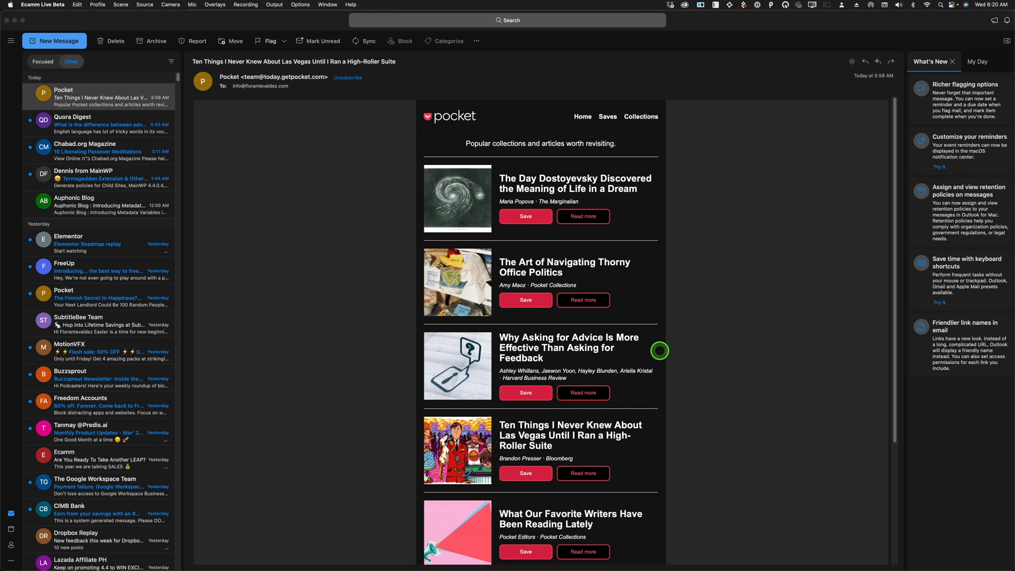
mouse_move(265, 152)
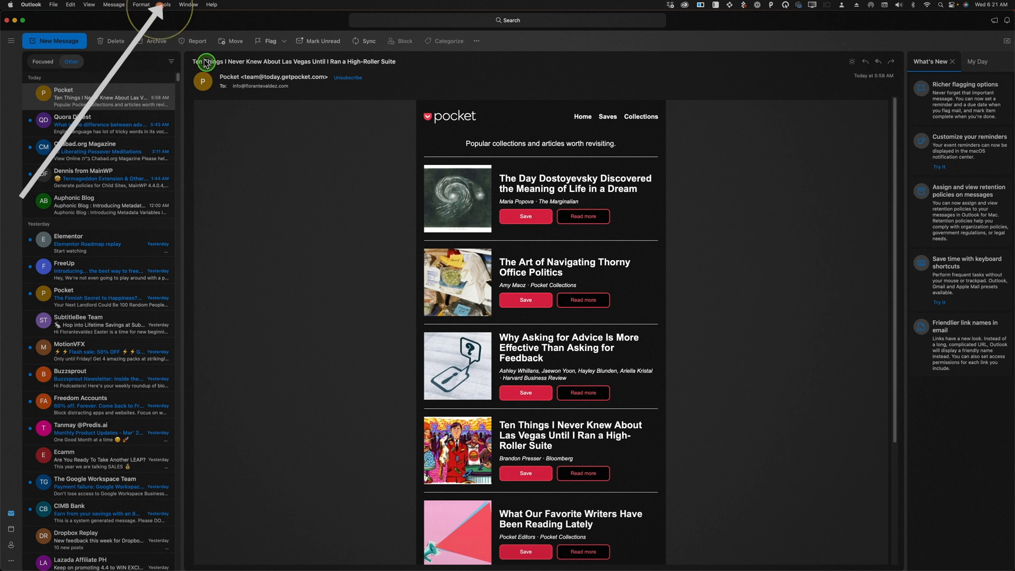
left_click(164, 4)
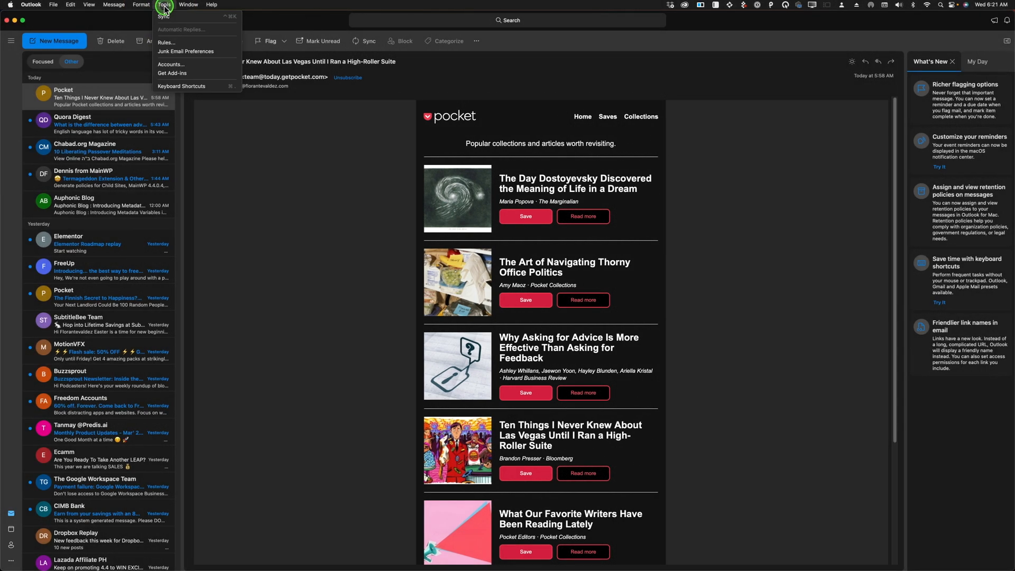
left_click(172, 64)
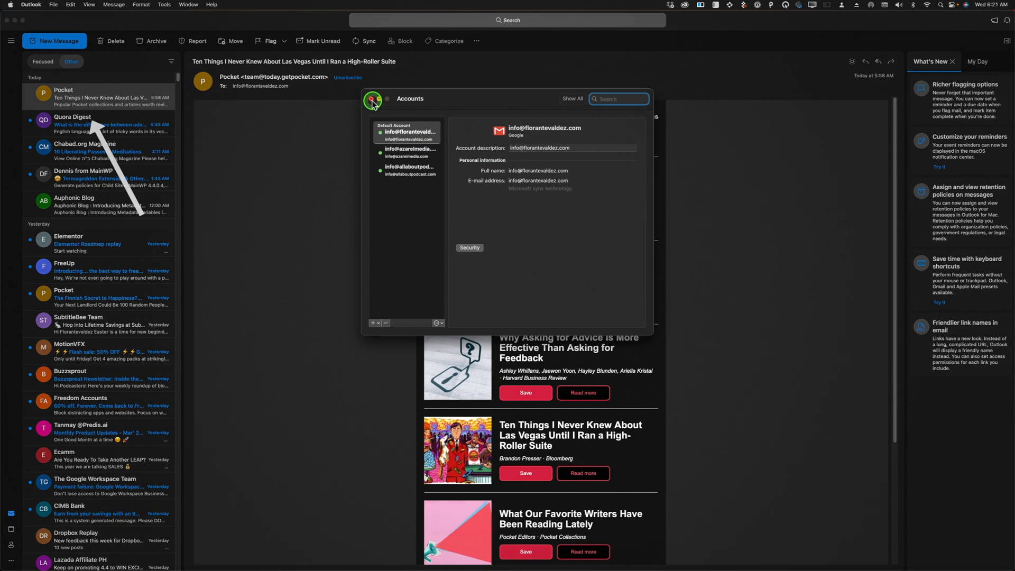
left_click(371, 103)
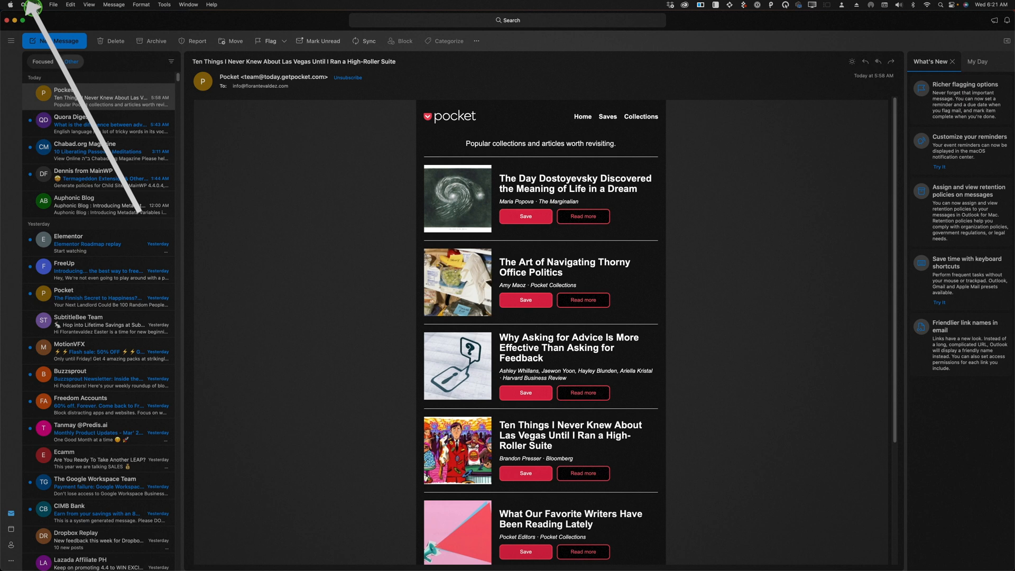
Step: Reach the Accounts pane of Outlook Preferences showing the three connected accounts
left_click(30, 4)
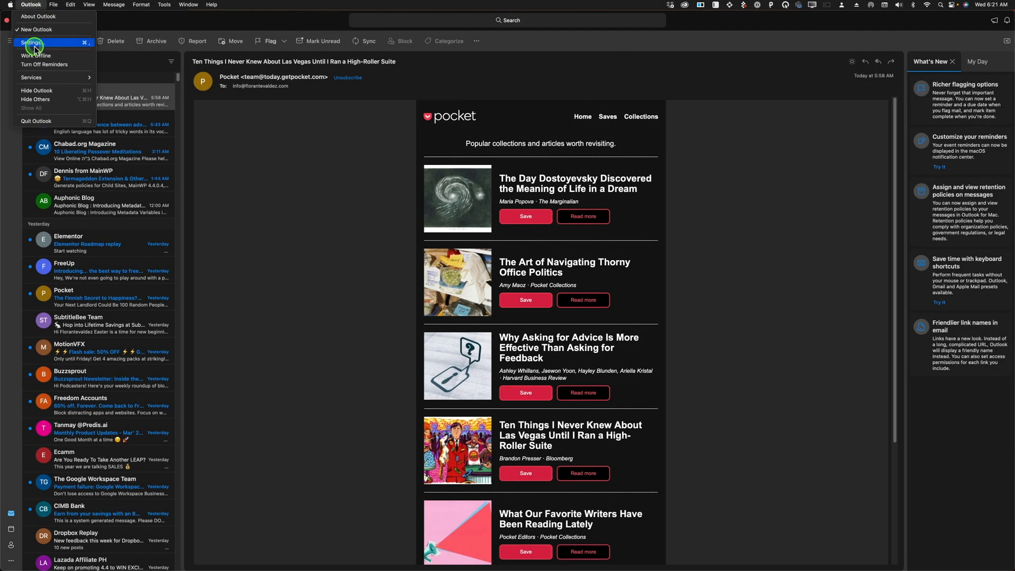
left_click(30, 43)
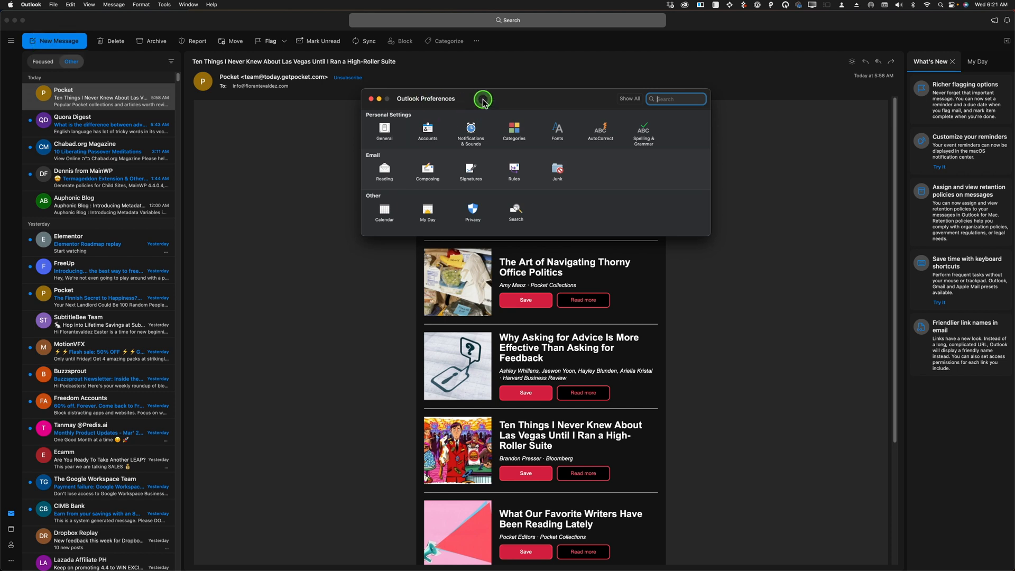
left_click(482, 100)
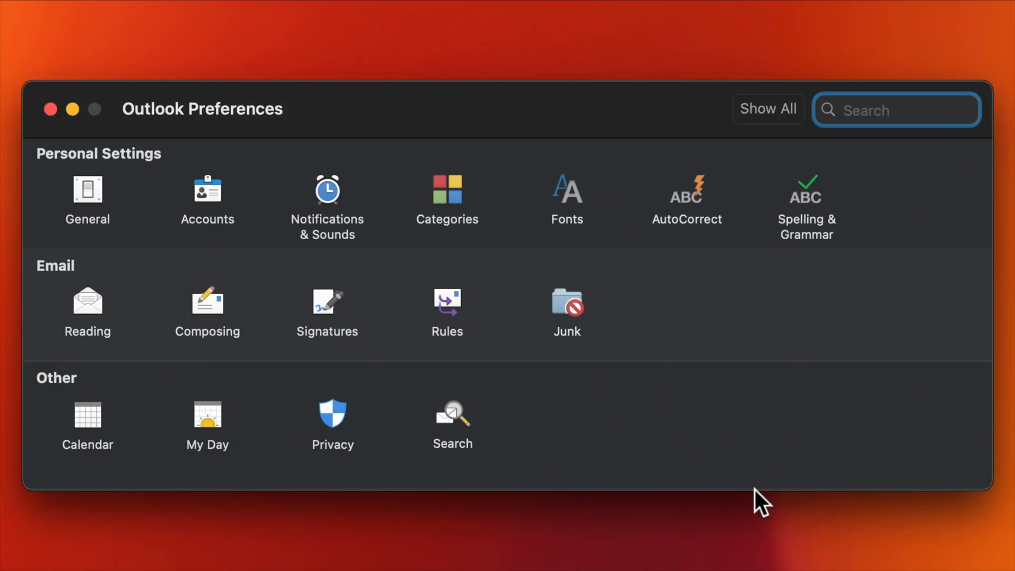
mouse_move(219, 217)
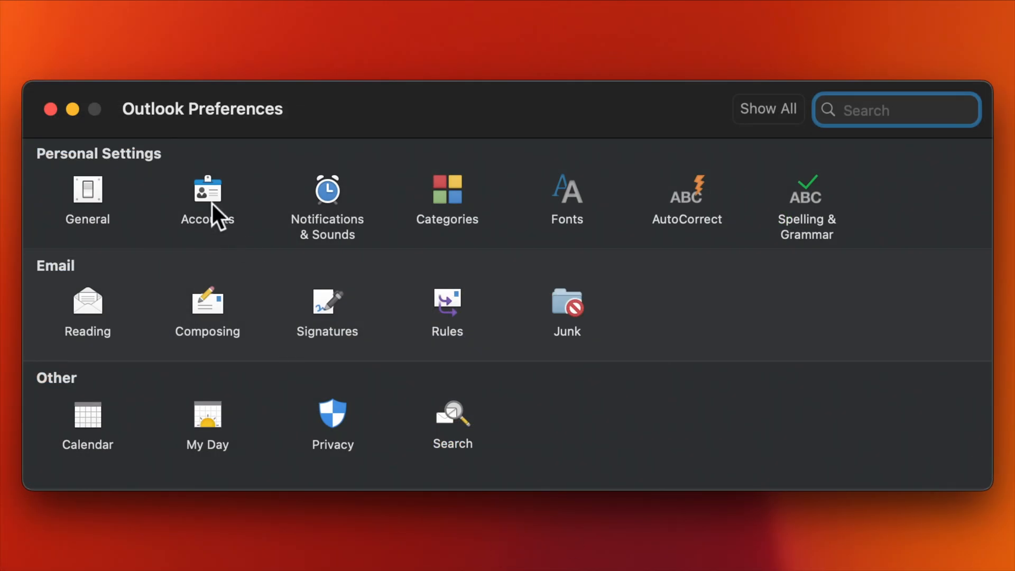
left_click(207, 191)
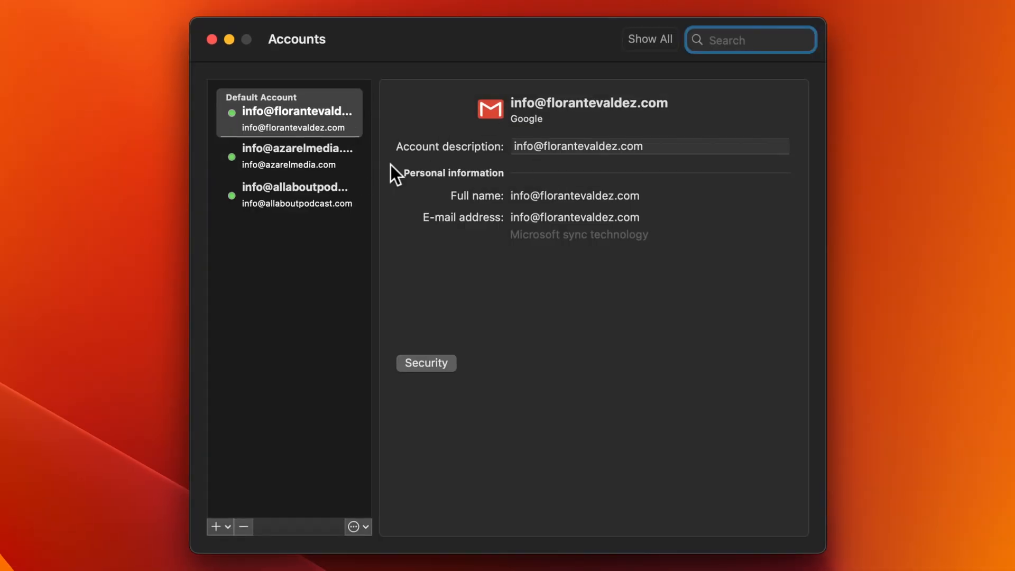
mouse_move(734, 355)
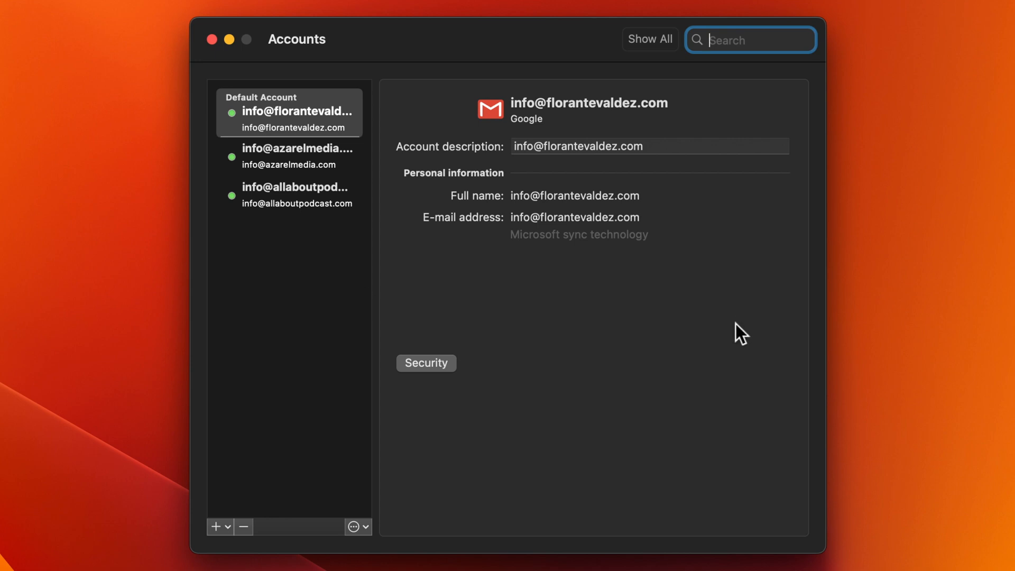
mouse_move(373, 292)
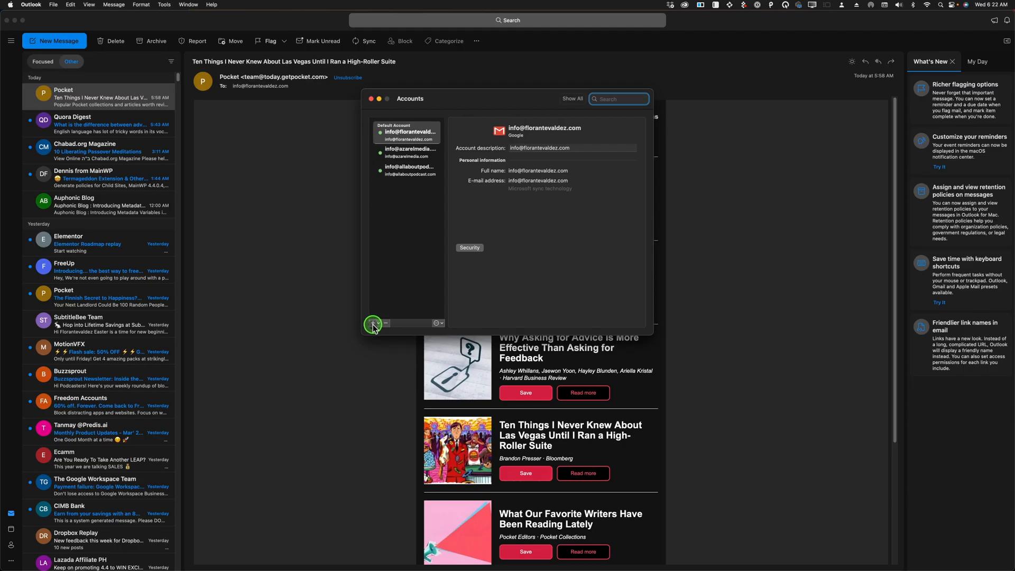
Step: Begin a New Account with the address 'info@p…' and continue to its Google setup screen
left_click(373, 323)
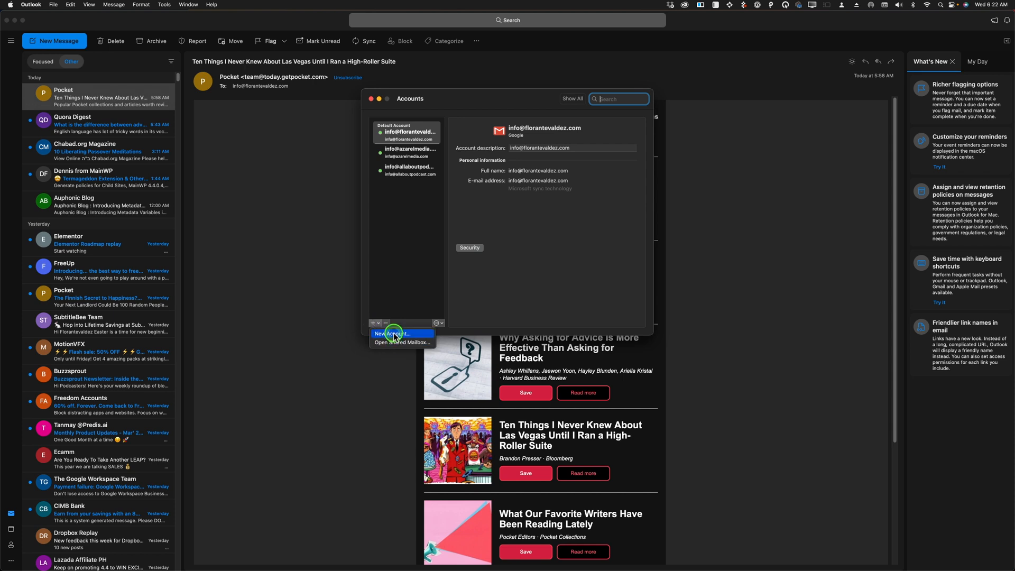
left_click(390, 333)
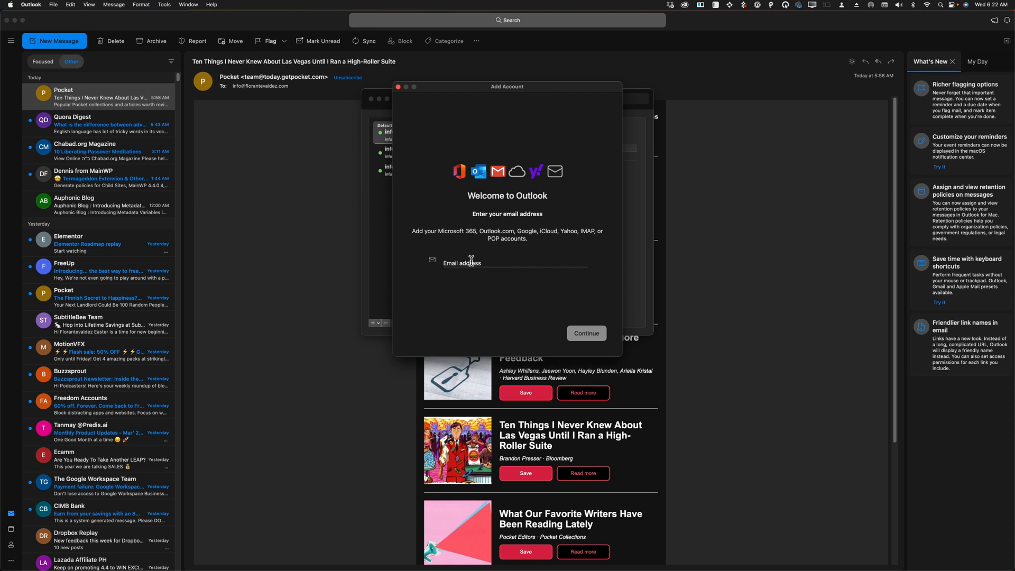
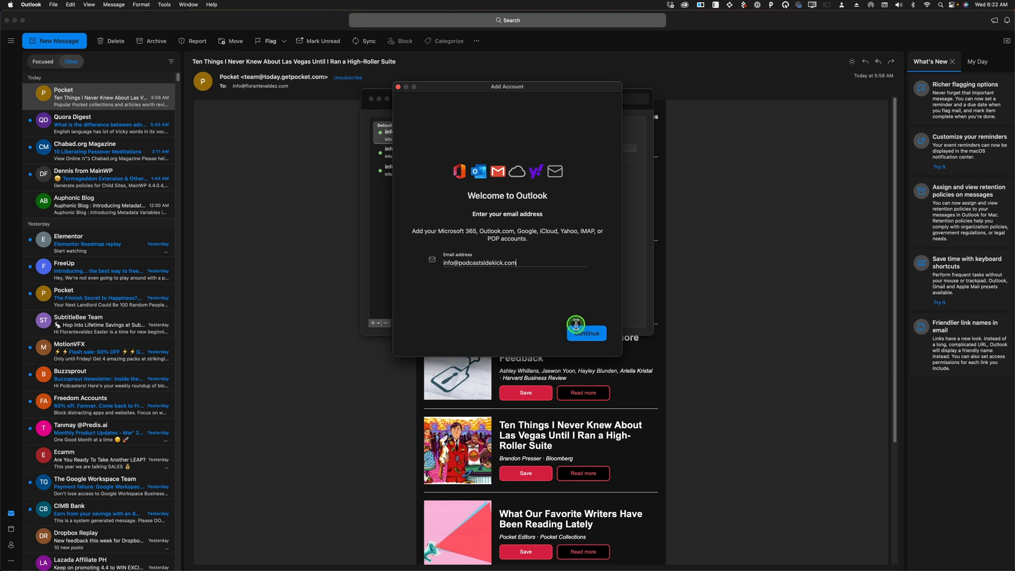
left_click(584, 333)
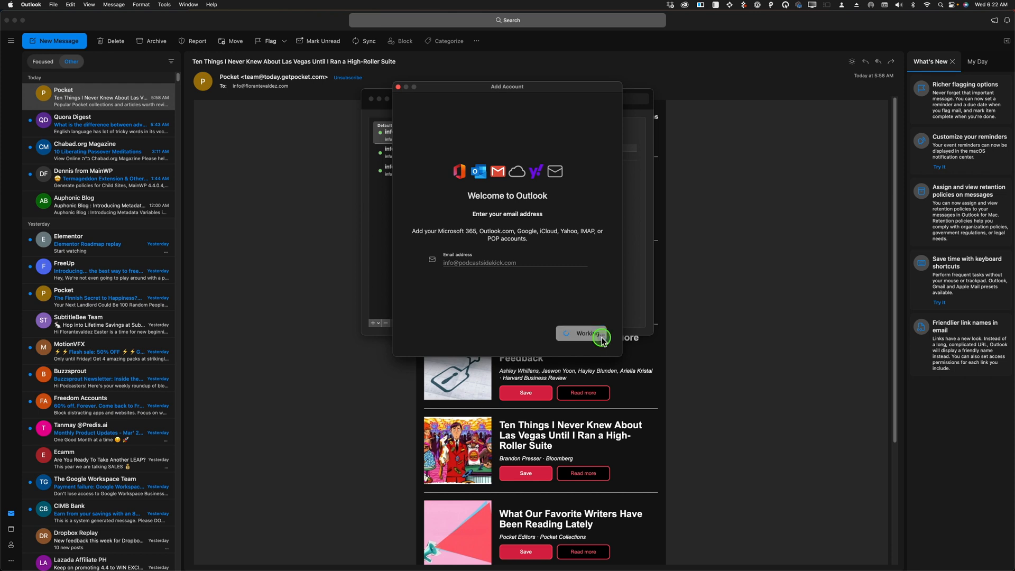
left_click(581, 333)
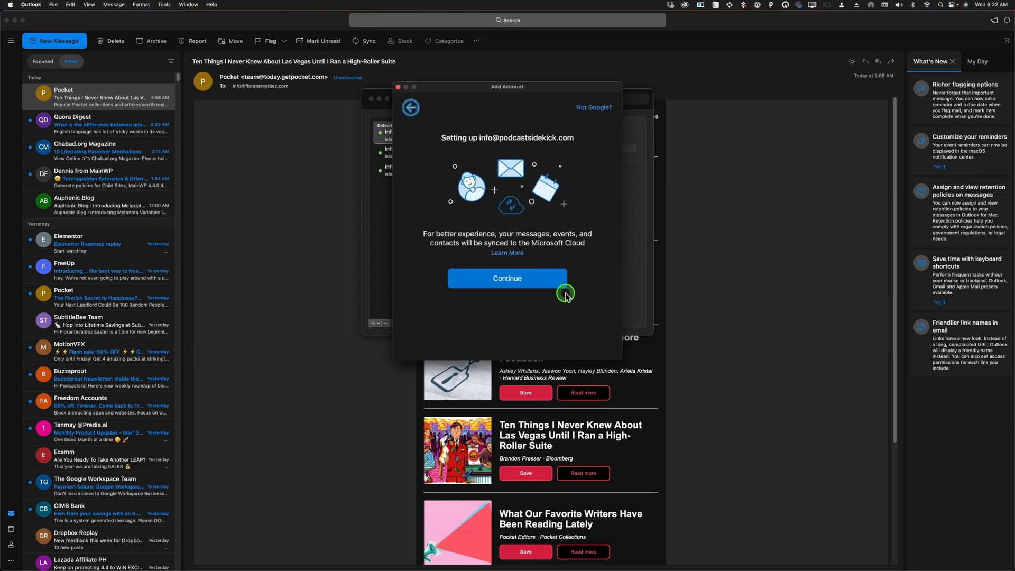
mouse_move(565, 297)
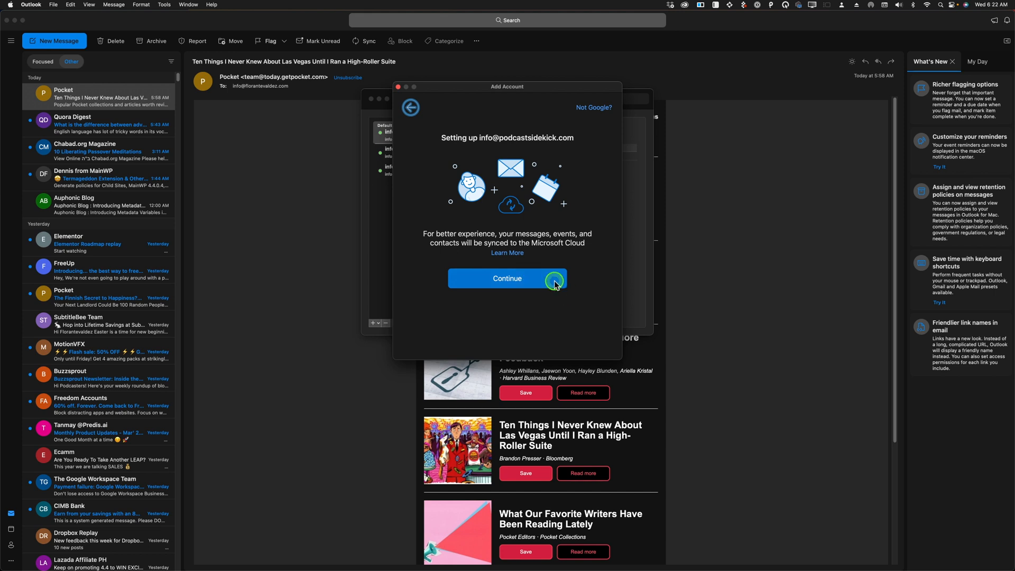
Step: Sign in with the workspace Google account, allow Microsoft apps access, and return to Outlook
left_click(507, 278)
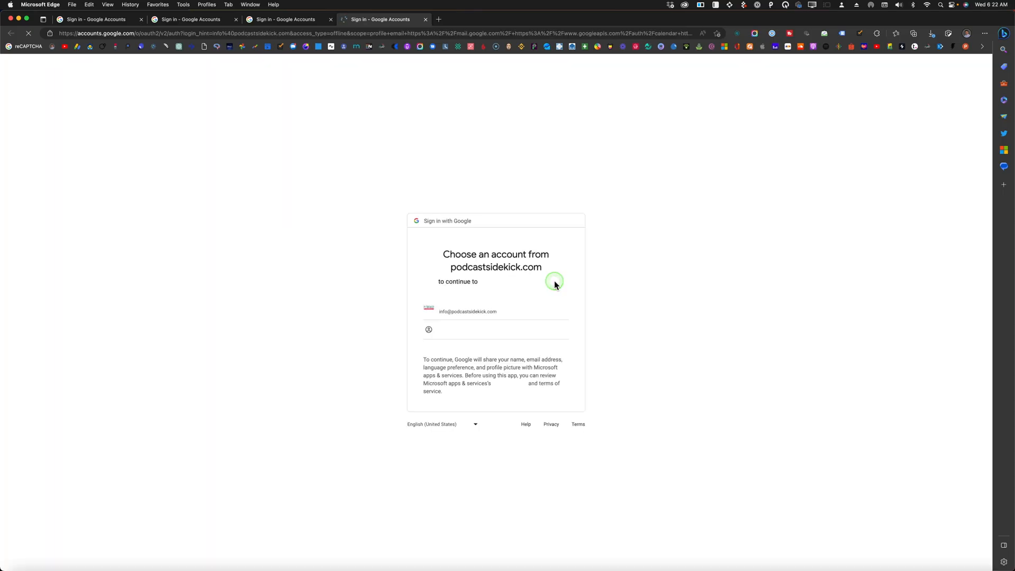
left_click(494, 308)
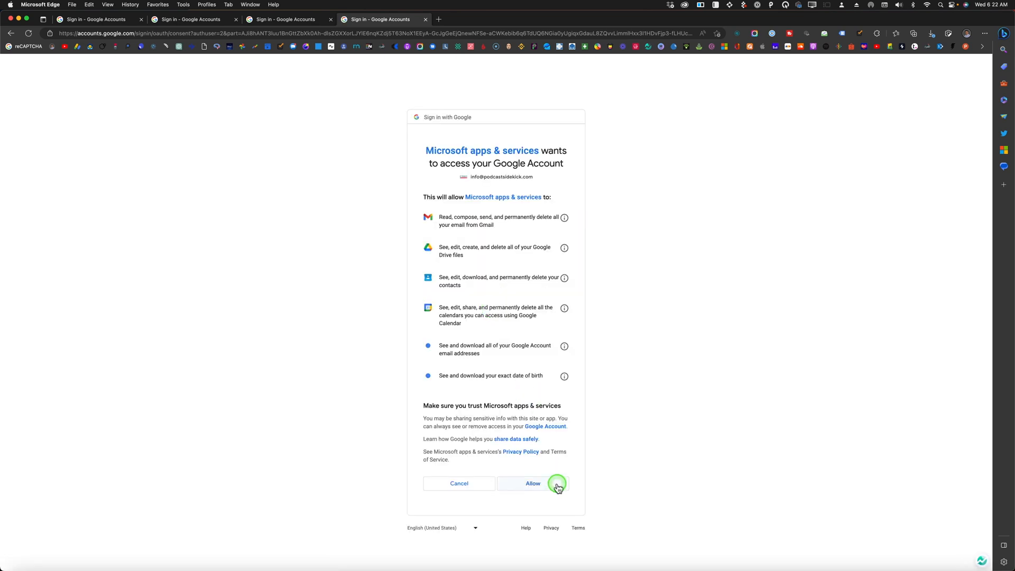
left_click(533, 483)
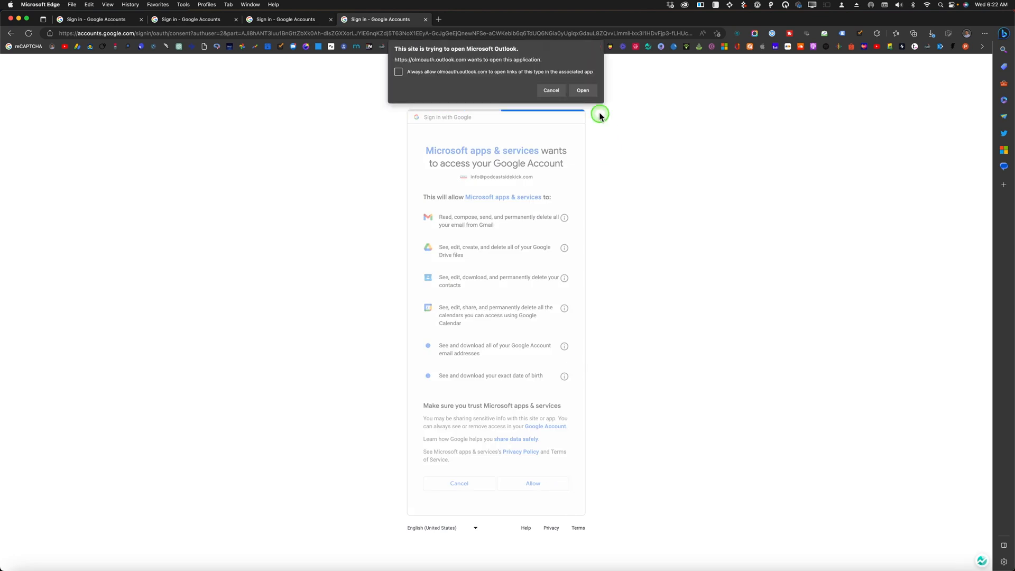
left_click(581, 90)
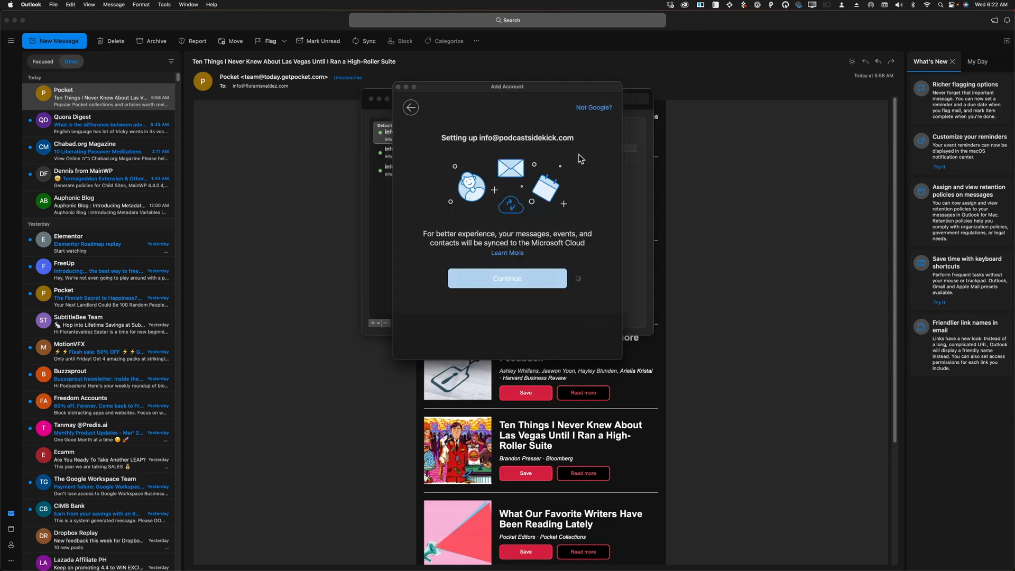
Step: Complete the setup so the Google account is added as a fourth account in the sidebar
left_click(507, 278)
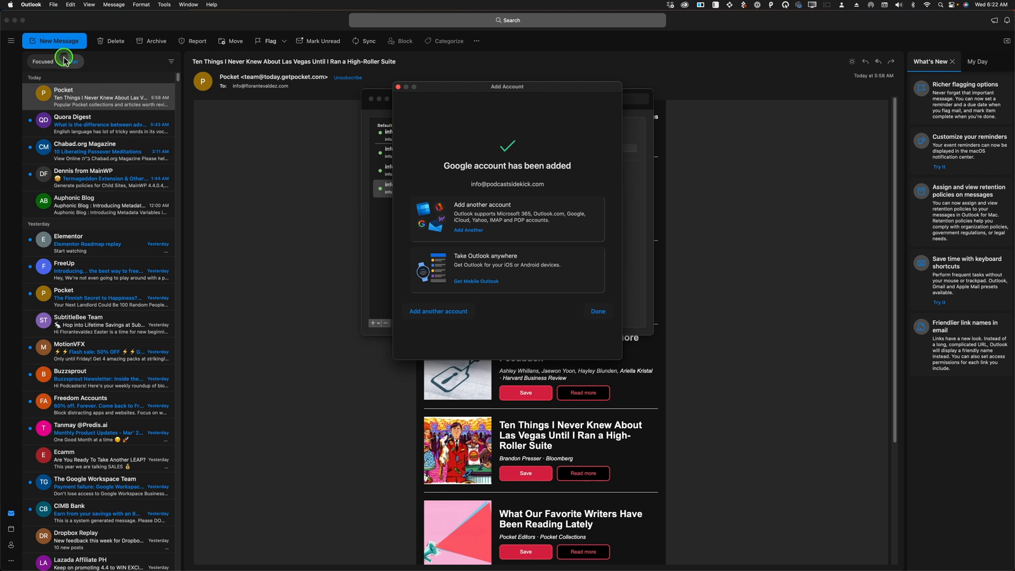
left_click(596, 310)
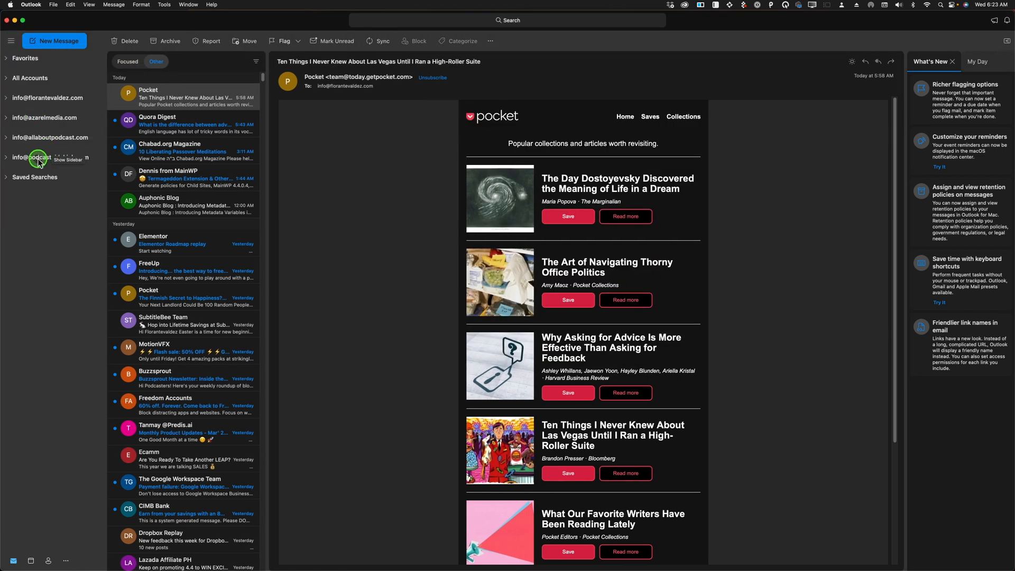
Step: Collapse the folder pane, leaving the message list and the Pocket email
left_click(50, 158)
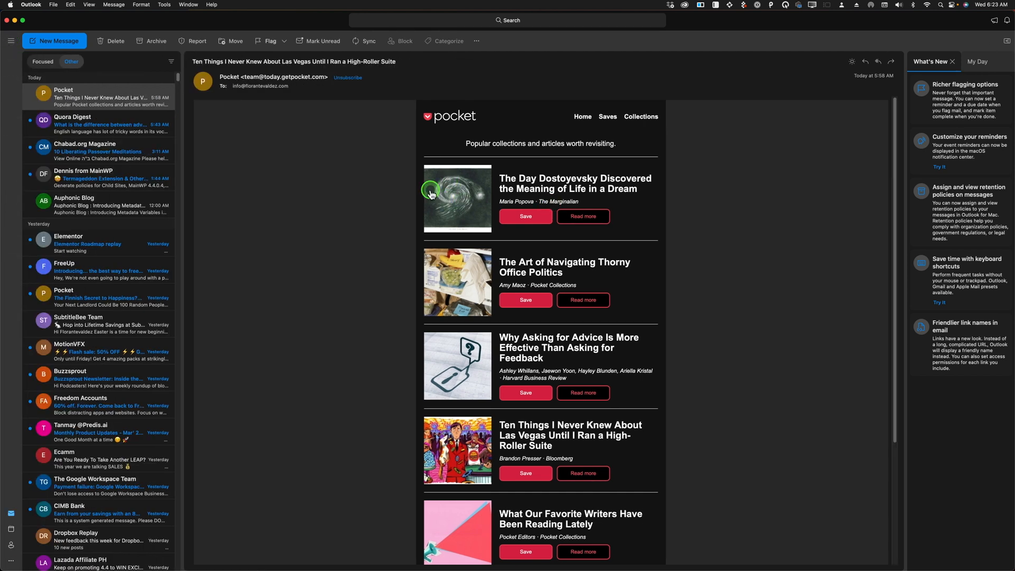
mouse_move(431, 194)
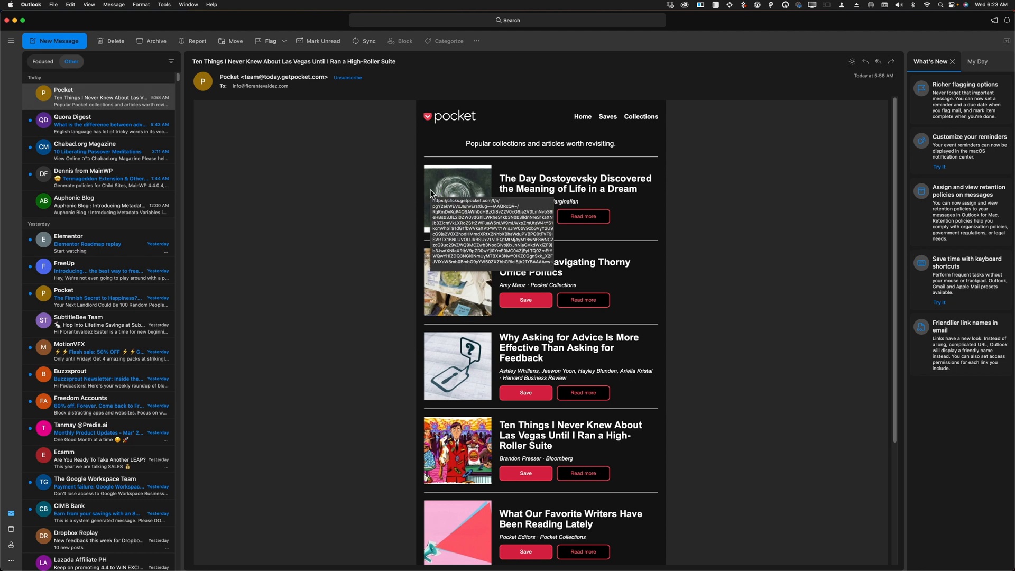